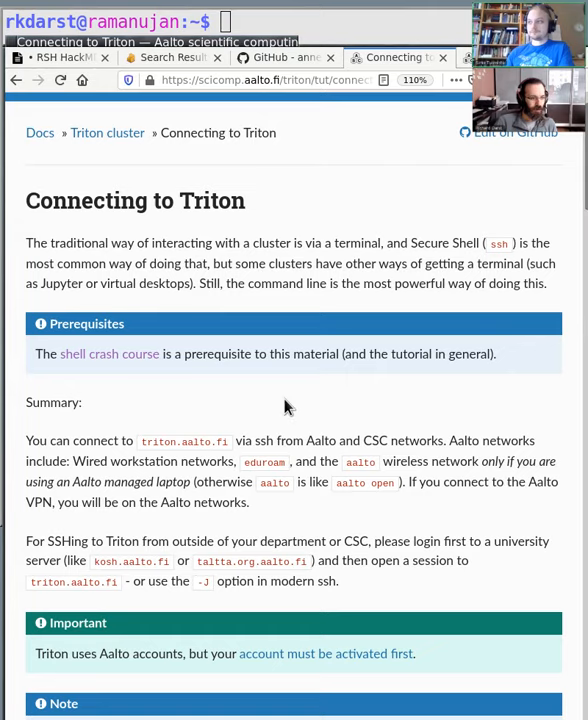
pyautogui.moveTo(435, 318)
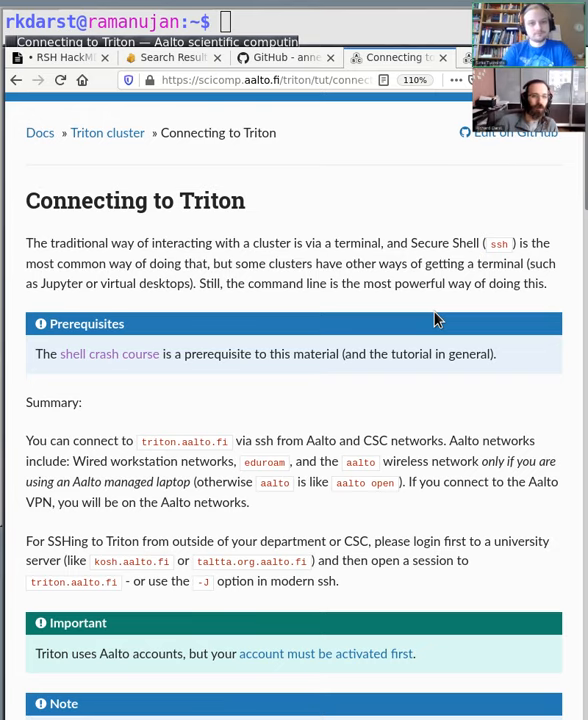
# - Scroll to the Summary and the Important, Note and Local differences boxes
pyautogui.scroll(-3)
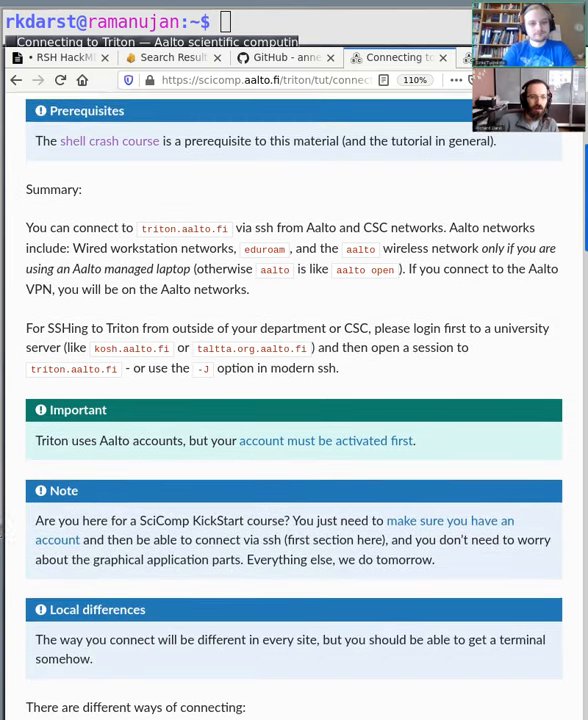
pyautogui.scroll(-3)
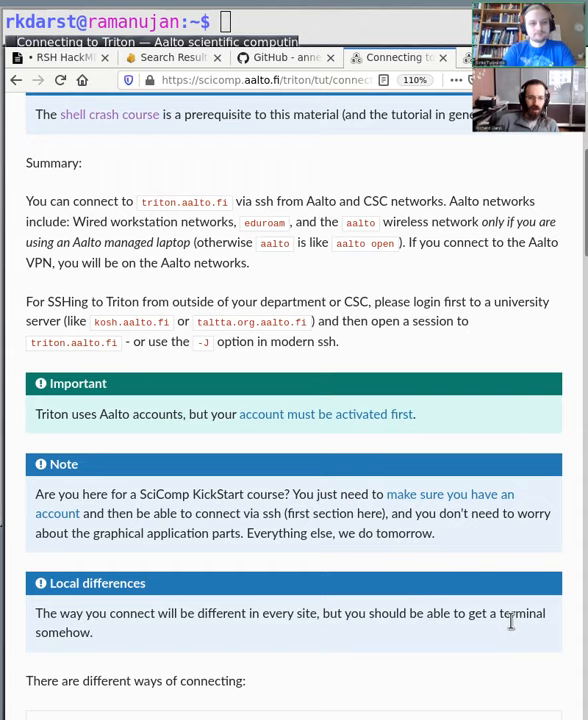
pyautogui.moveTo(533, 645)
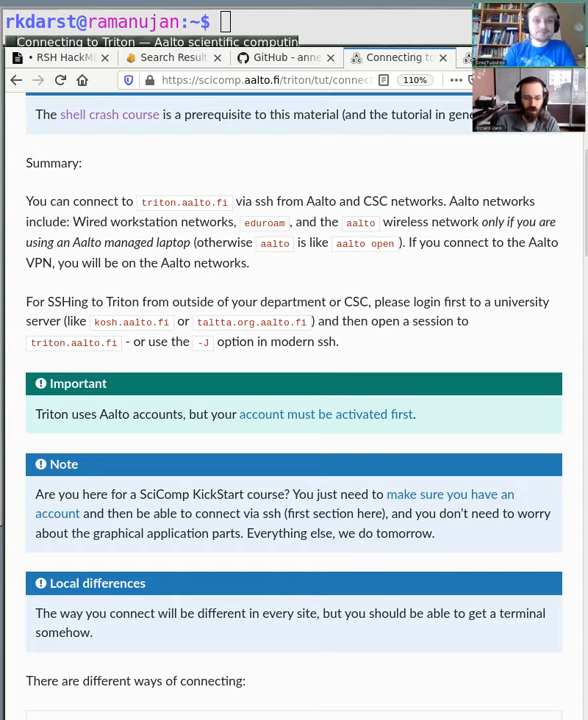
pyautogui.moveTo(447, 438)
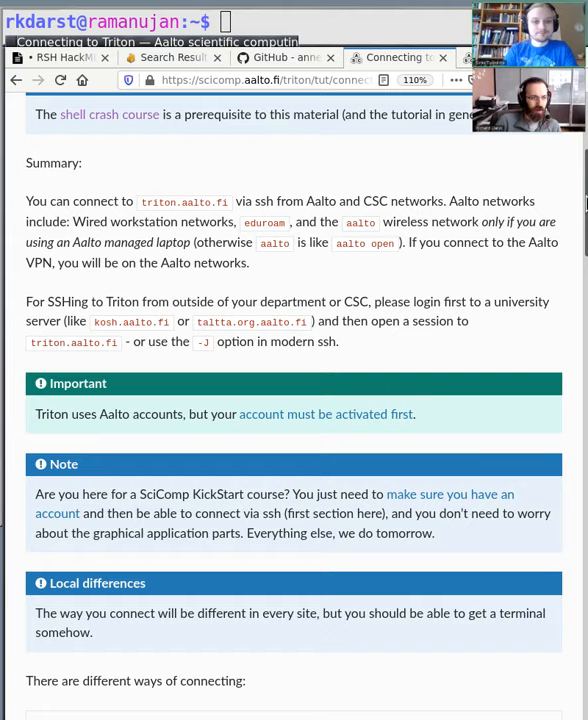
# - Scroll further until the connection-methods table with its ssh row appears
pyautogui.scroll(-3)
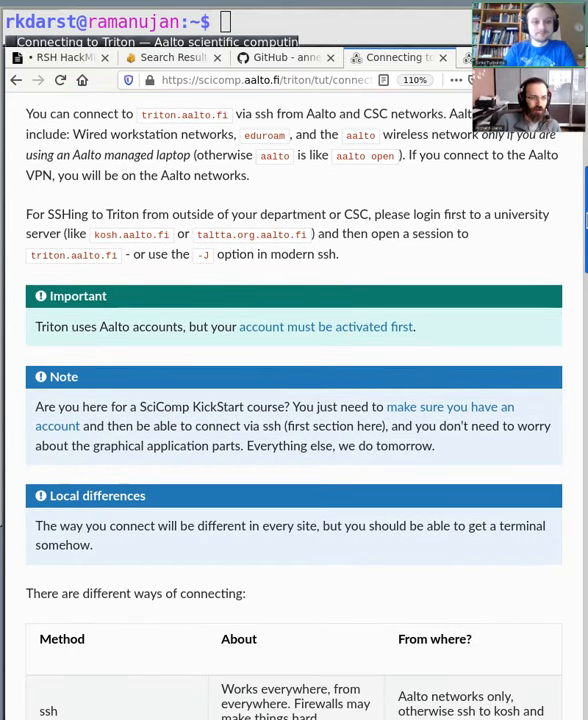
pyautogui.scroll(-3)
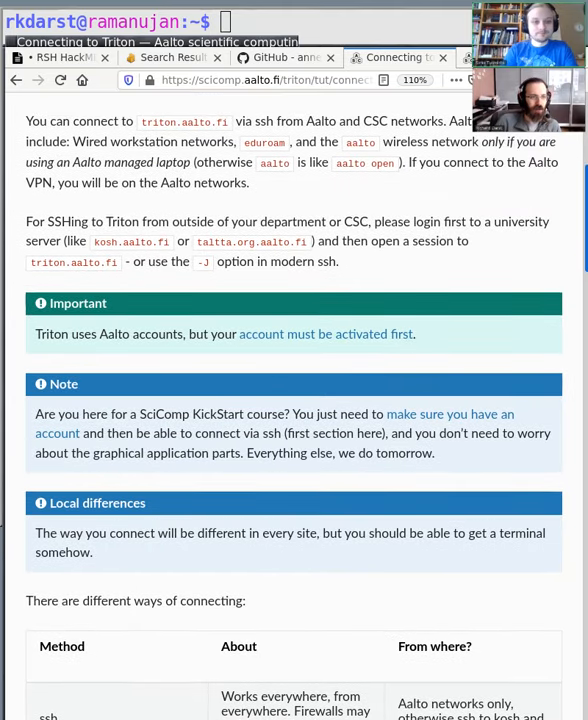
pyautogui.scroll(-3)
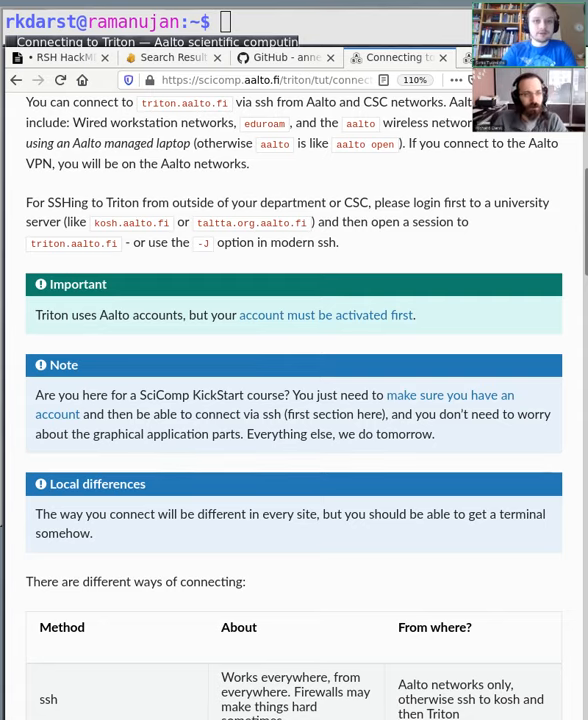
pyautogui.moveTo(267, 401)
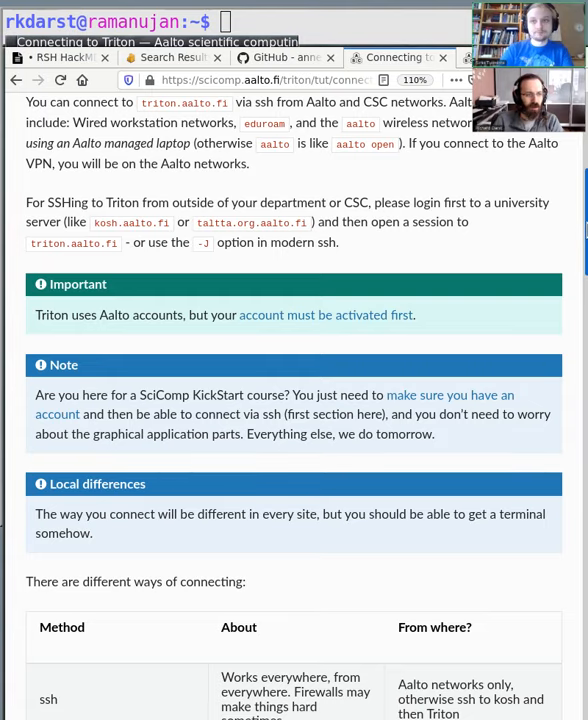
# - Scroll past the ssh, Jupyter and virtual desktop rows toward 'Connecting via ssh'
pyautogui.scroll(-3)
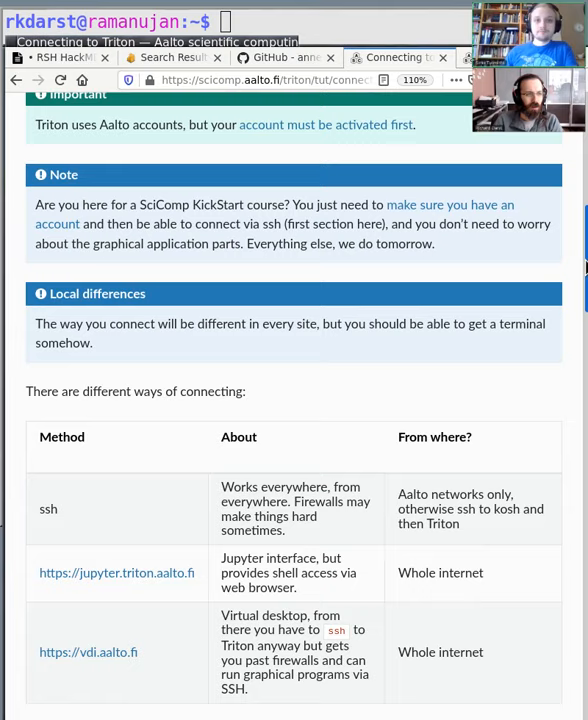
pyautogui.scroll(-3)
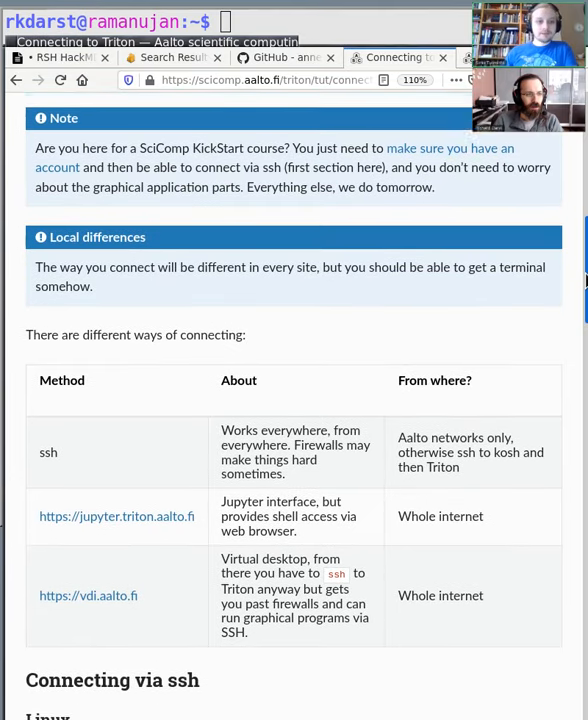
pyautogui.scroll(-3)
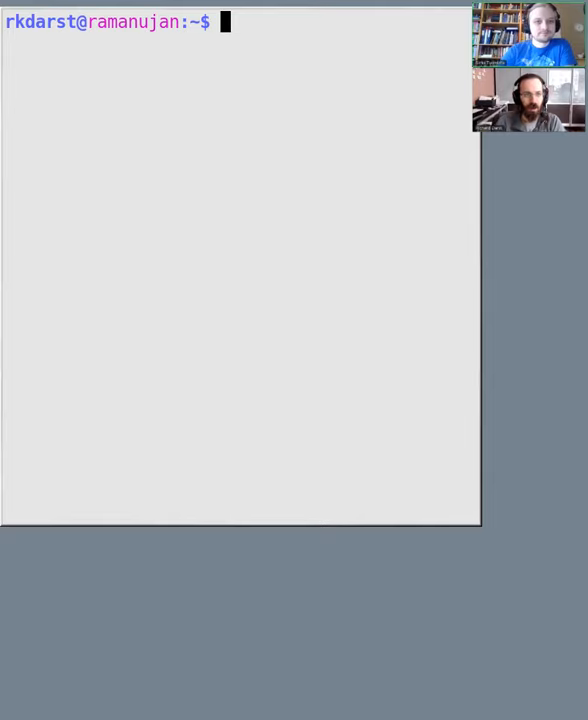
pyautogui.write('ss')
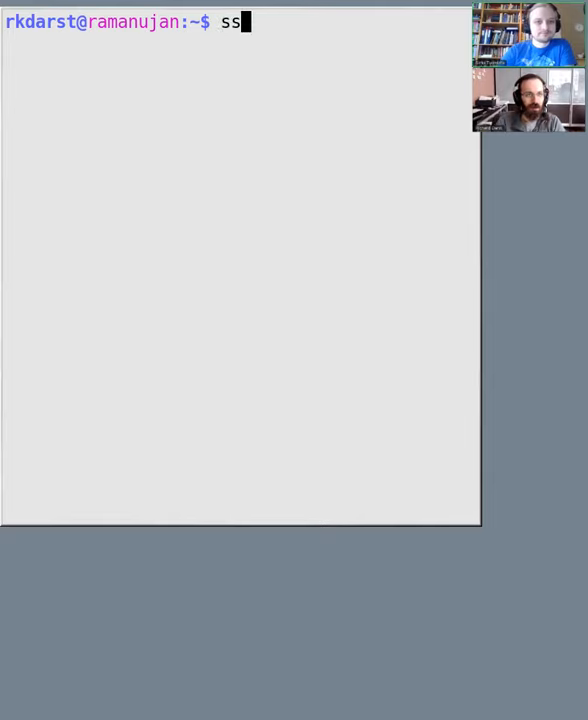
pyautogui.write('h kosh.')
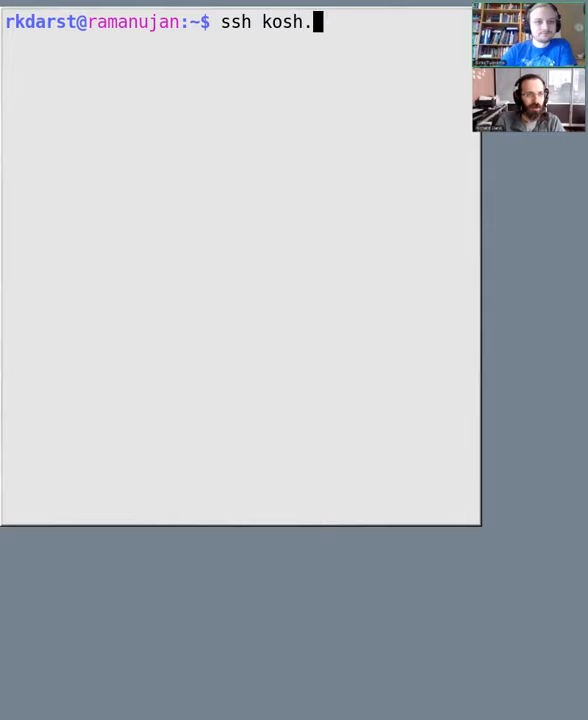
pyautogui.write('aalto.fi')
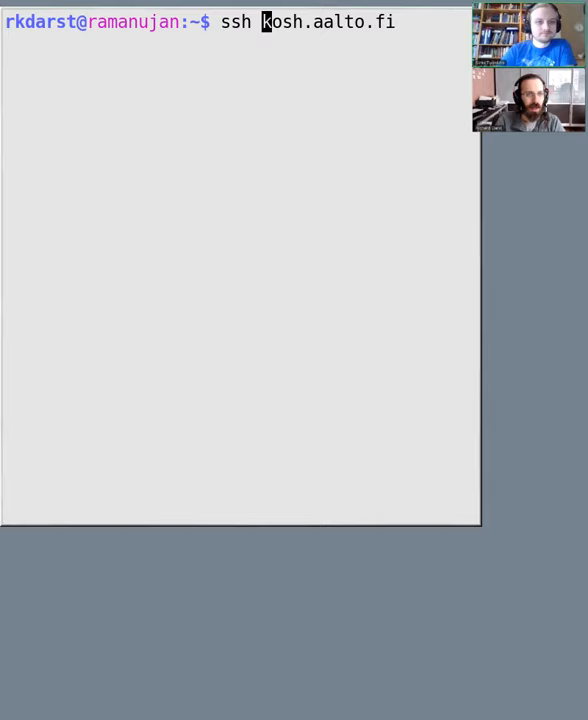
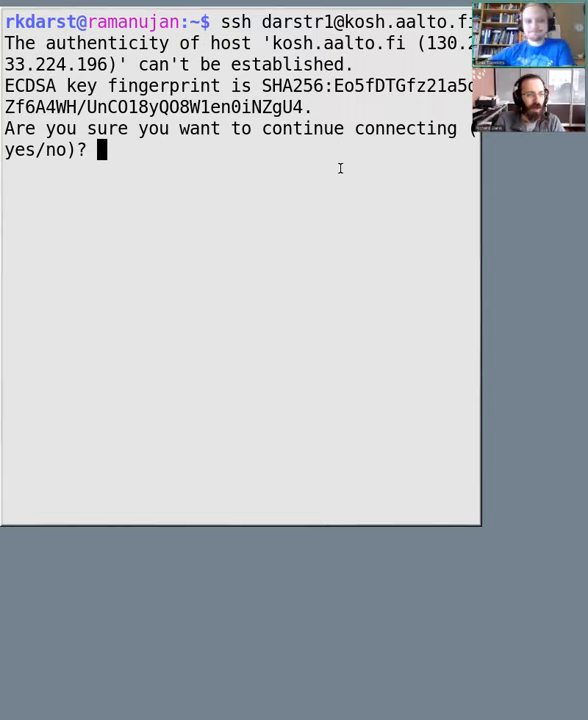
pyautogui.write('yes')
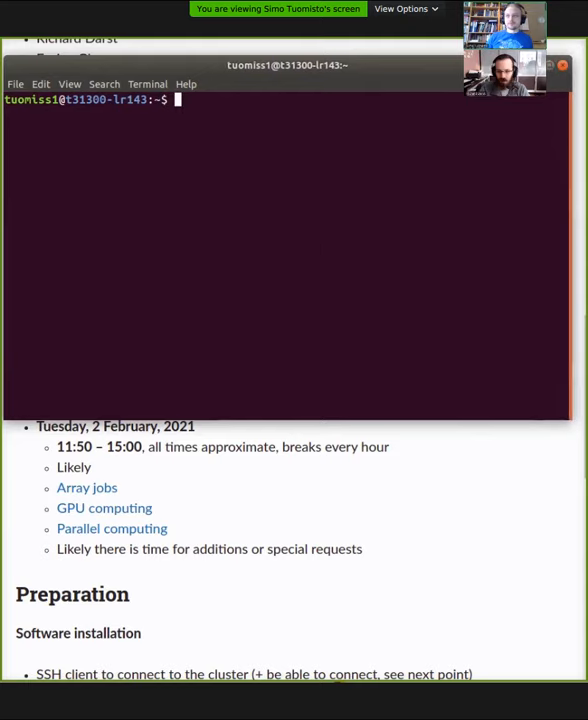
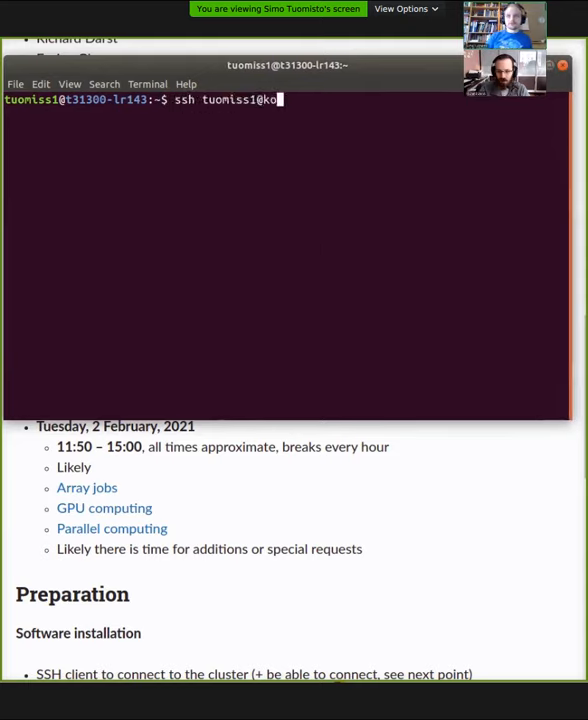
pyautogui.write('sh.aalto.fi')
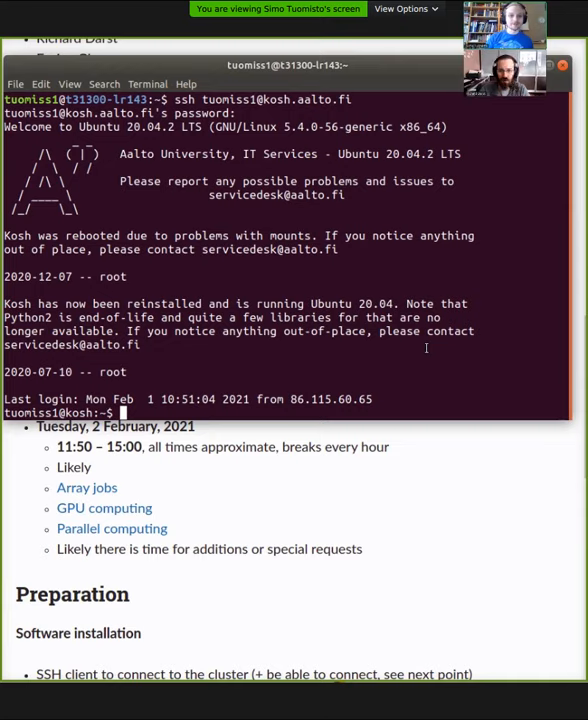
# - Start typing a new ssh command at the kosh prompt
pyautogui.write('ss')
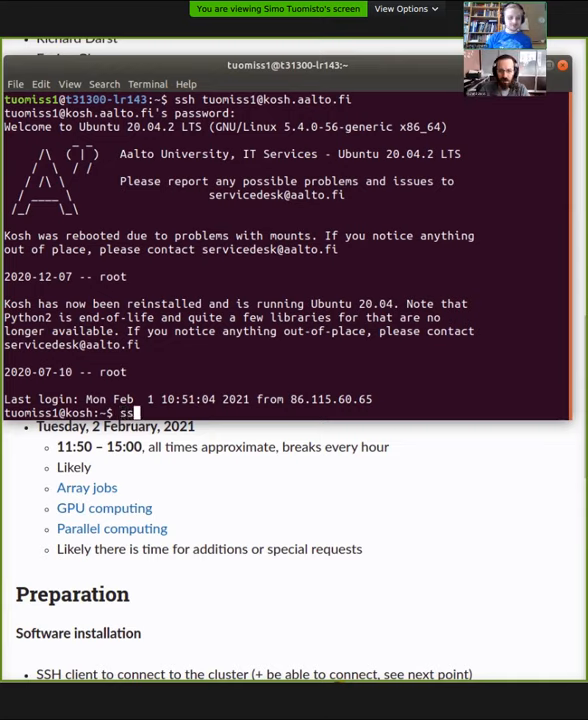
pyautogui.write('h')
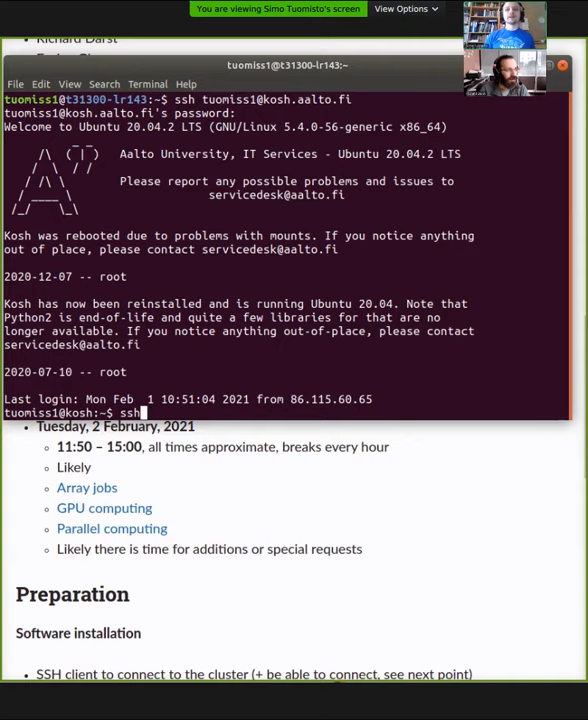
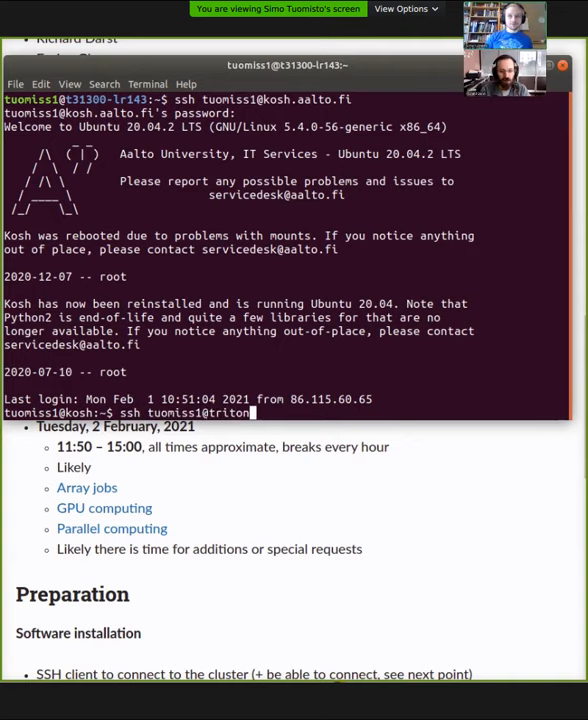
pyautogui.write('.aalto.fi')
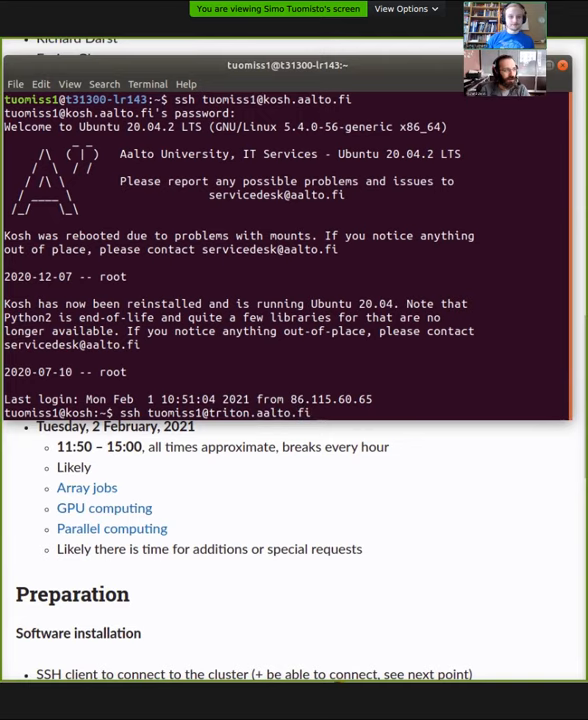
pyautogui.press('Return')
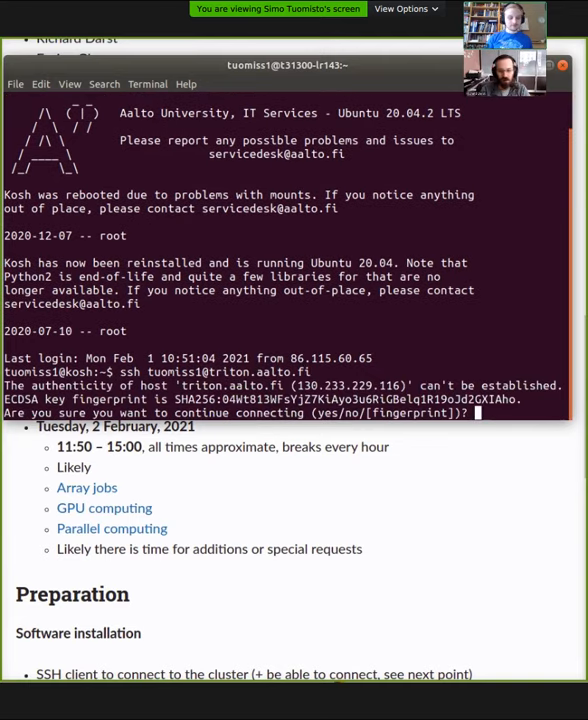
pyautogui.write('yes')
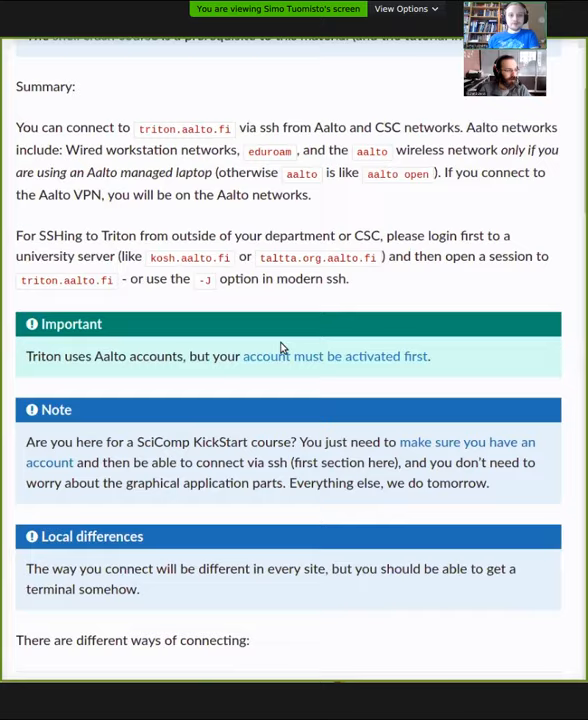
# - Scroll past the connection-methods table to the Connecting via ssh Linux section
pyautogui.scroll(-3)
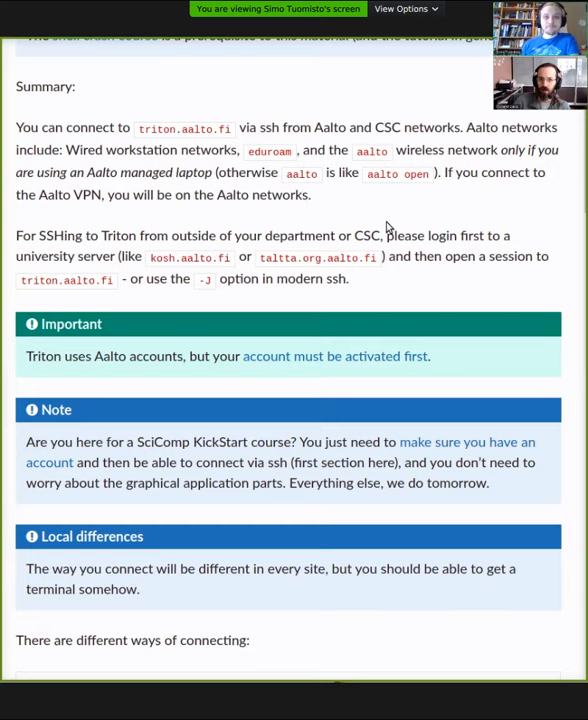
pyautogui.scroll(-3)
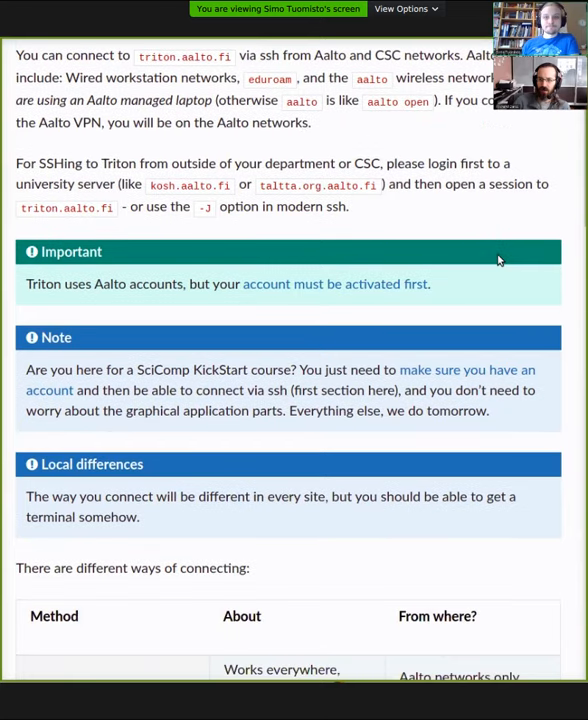
pyautogui.scroll(-3)
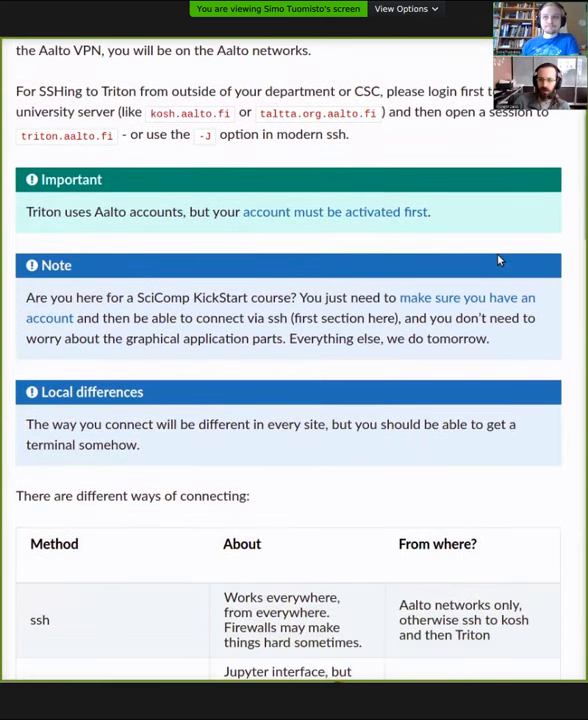
pyautogui.scroll(-3)
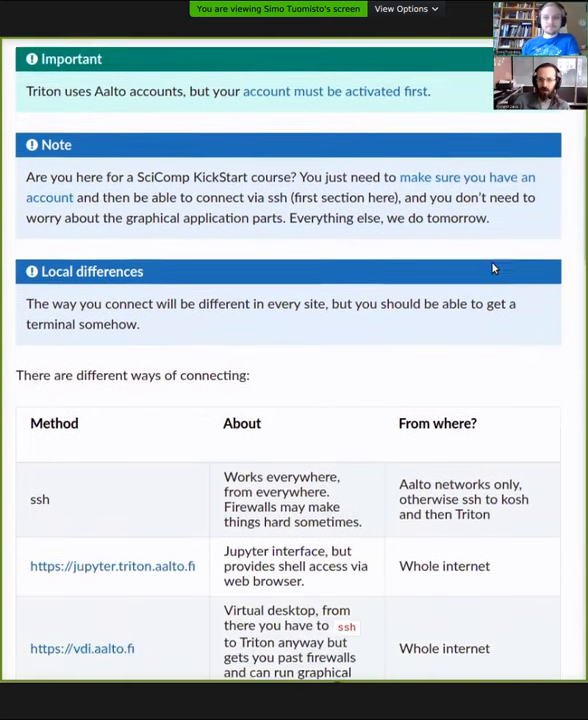
pyautogui.scroll(-3)
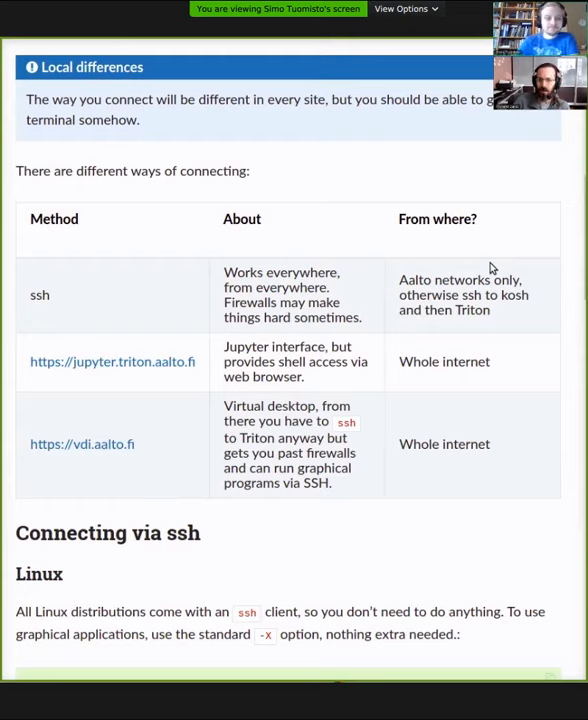
pyautogui.moveTo(568, 318)
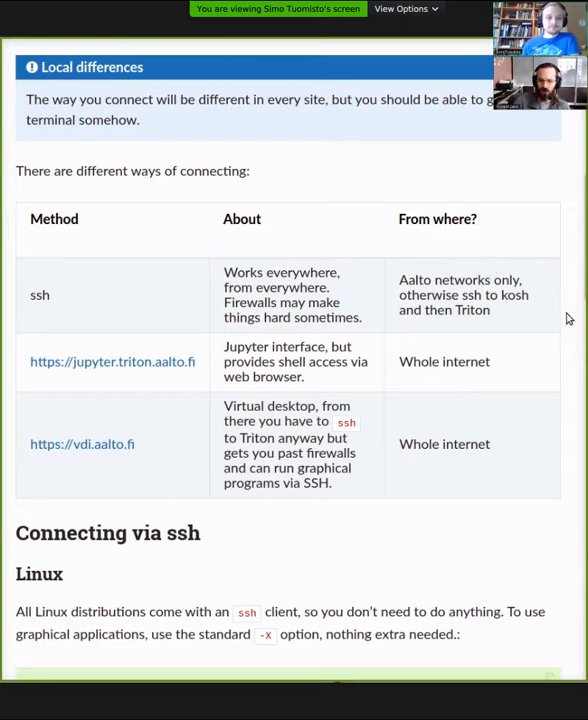
pyautogui.moveTo(574, 378)
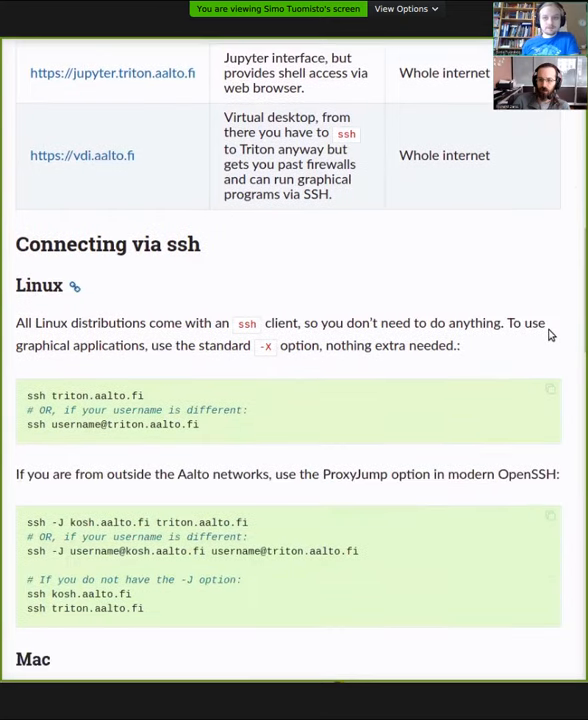
# - Scroll down the Connecting to Triton page to its Exercise list
pyautogui.scroll(-3)
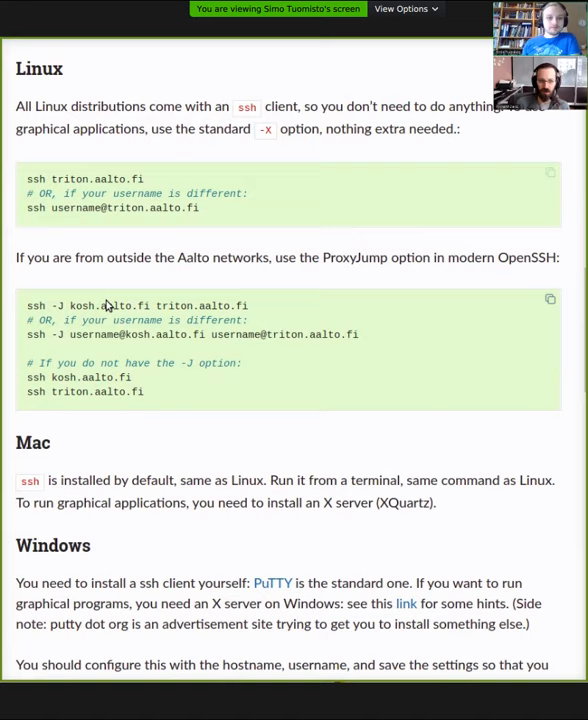
pyautogui.scroll(-3)
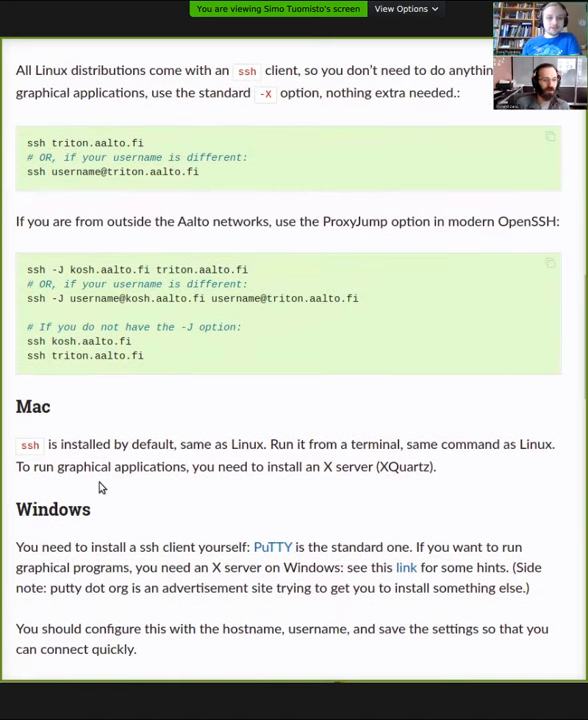
pyautogui.scroll(-3)
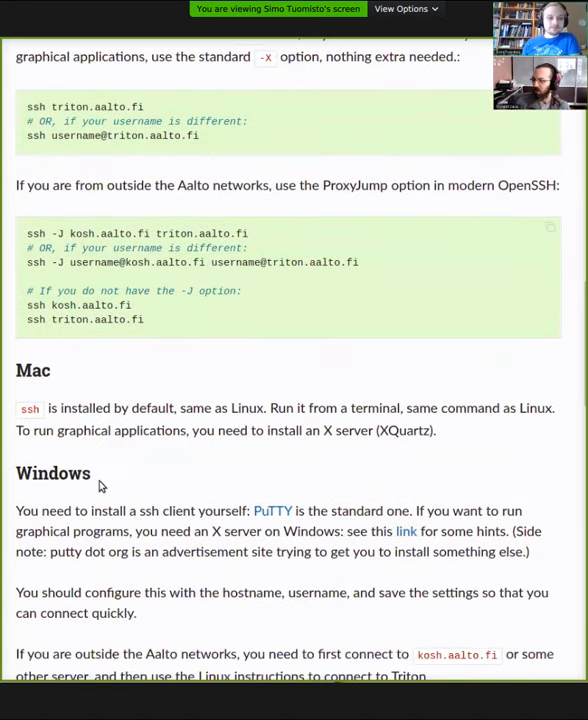
pyautogui.scroll(-3)
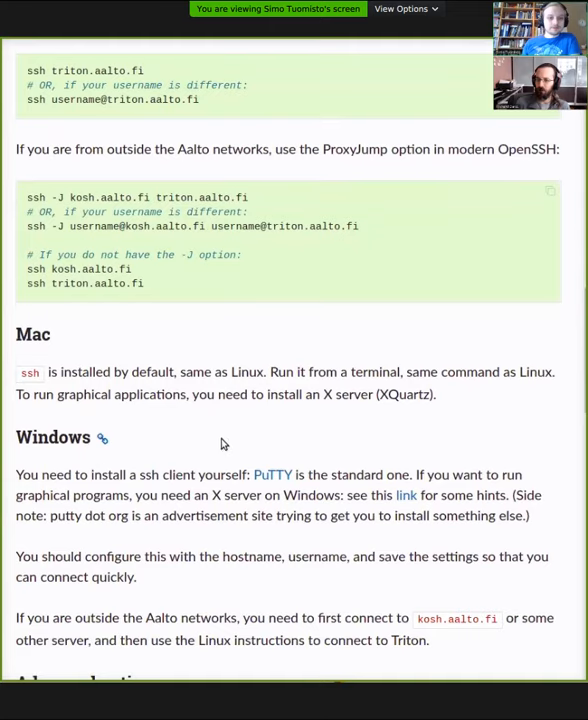
pyautogui.scroll(-3)
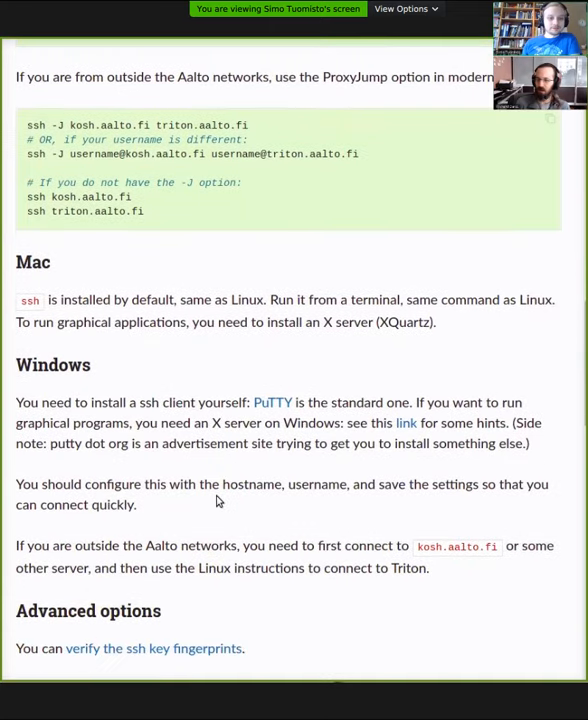
pyautogui.scroll(-3)
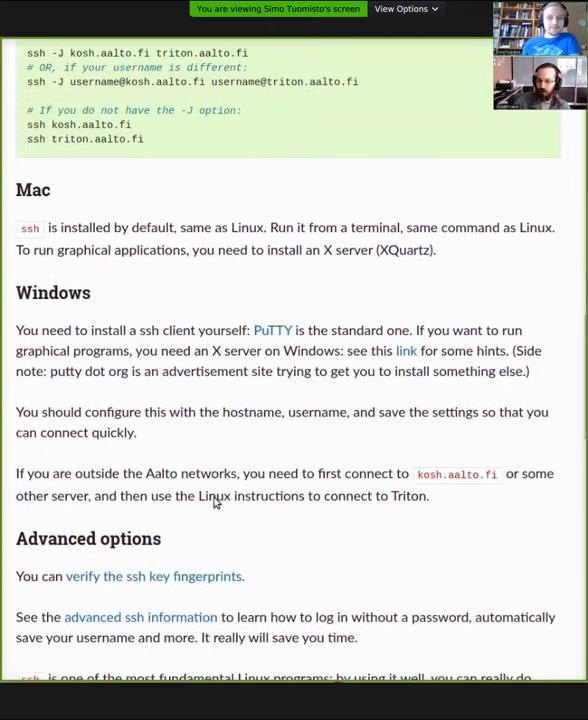
pyautogui.scroll(-3)
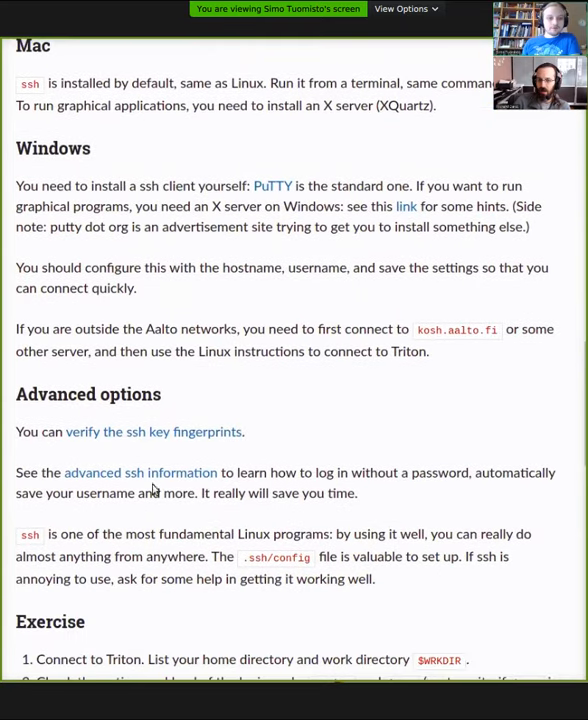
pyautogui.moveTo(122, 470)
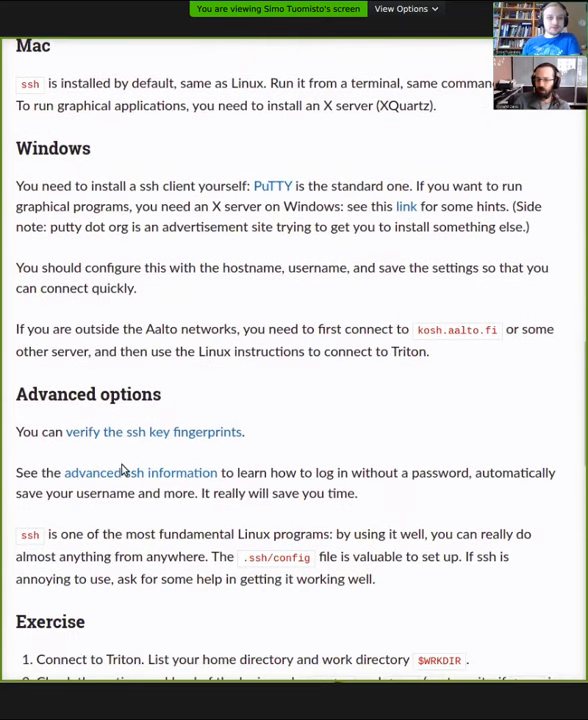
pyautogui.scroll(-3)
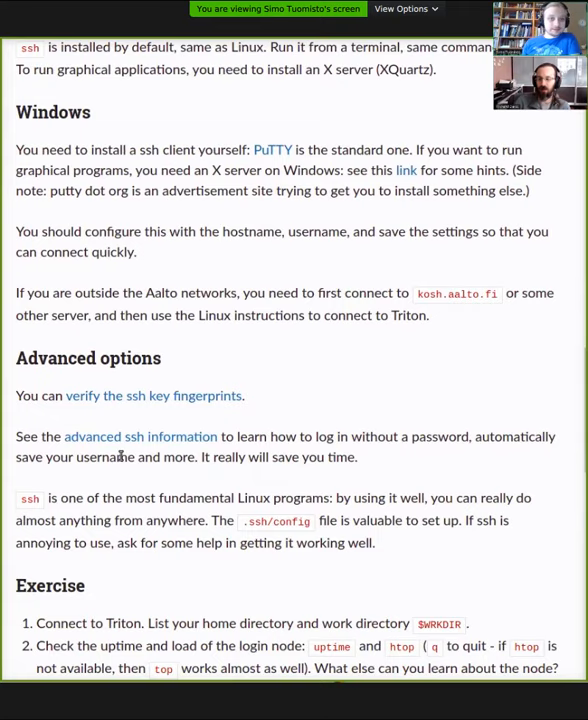
pyautogui.scroll(-3)
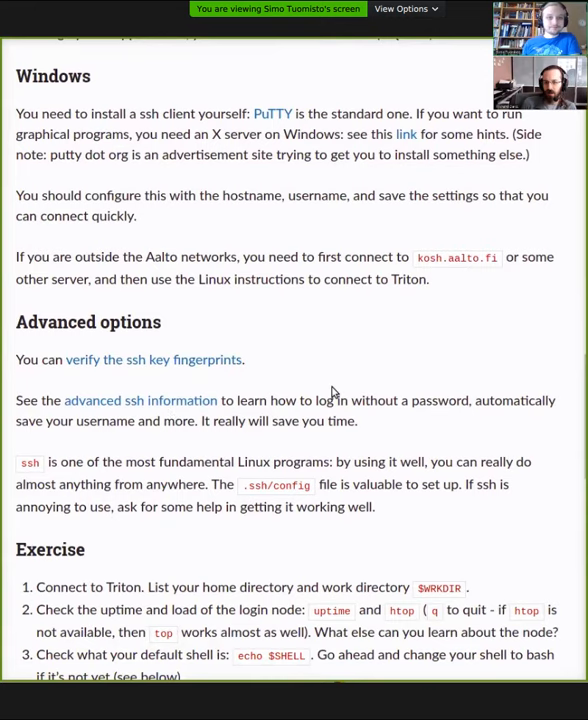
pyautogui.scroll(-3)
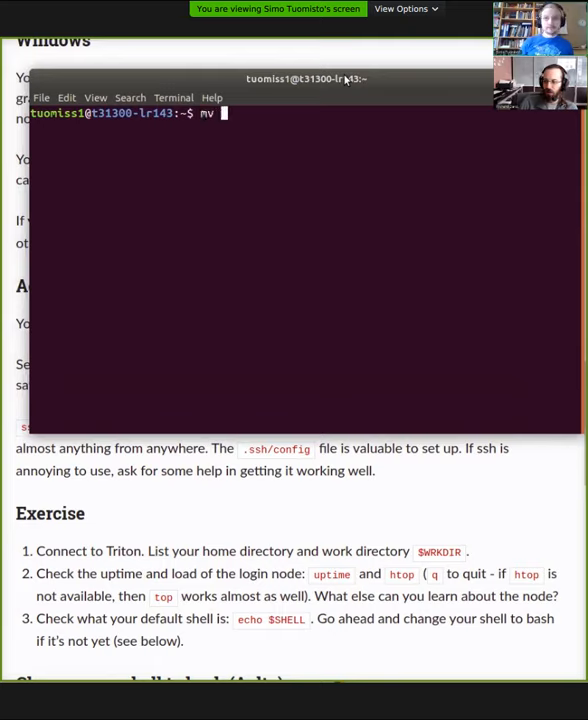
# - Move the old .ssh directory aside, log in to Triton, and run echo $SHELL
pyautogui.write('.ssh')
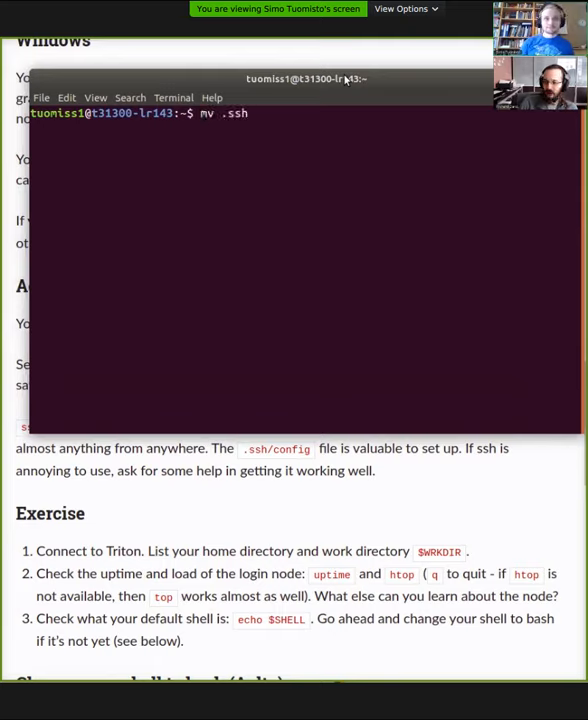
pyautogui.write('.b')
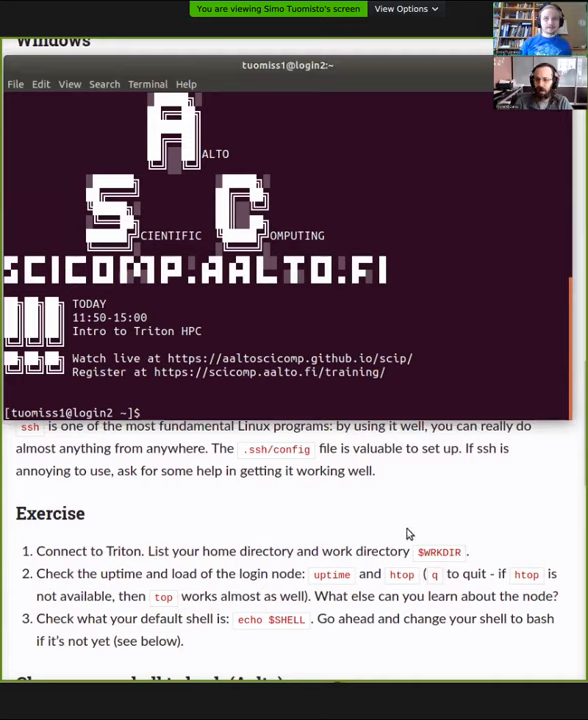
pyautogui.write('chsh')
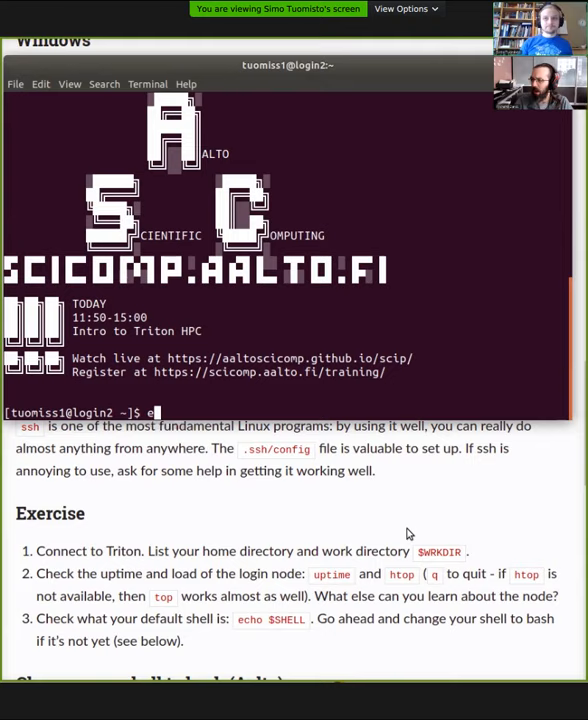
pyautogui.write('cho $S')
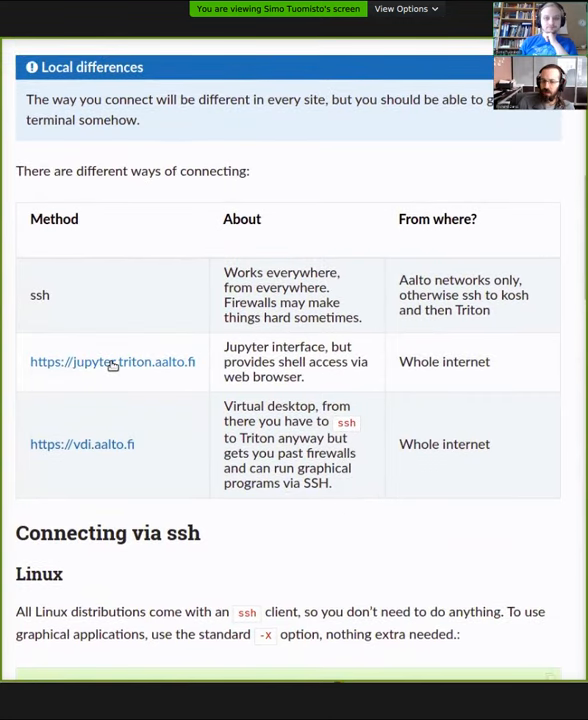
pyautogui.moveTo(98, 471)
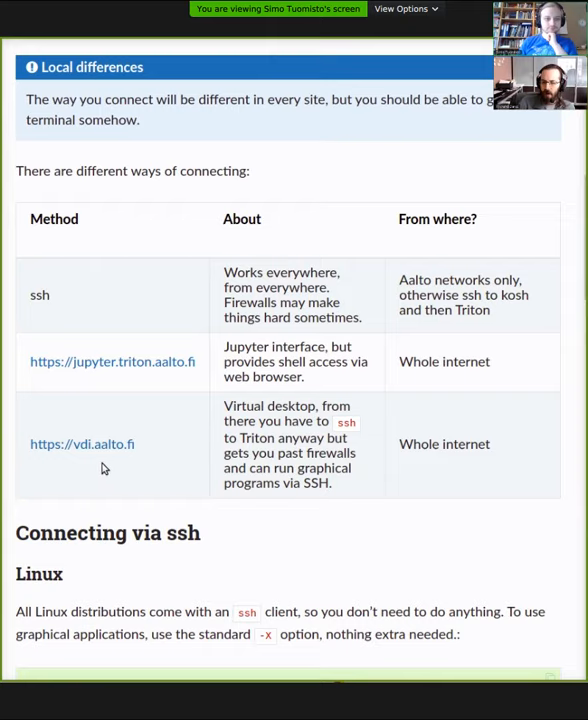
pyautogui.moveTo(107, 466)
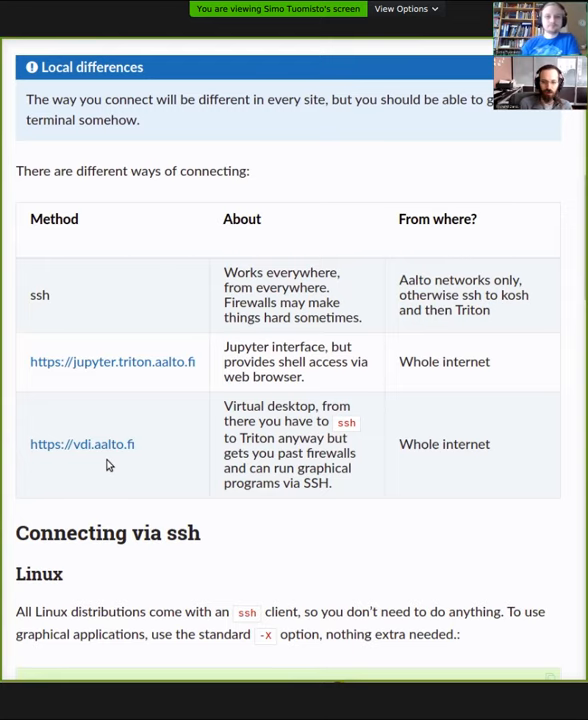
# - Scroll the Aalto SciComp docs through the connection methods table to 'Change your shell to bash'
pyautogui.scroll(-3)
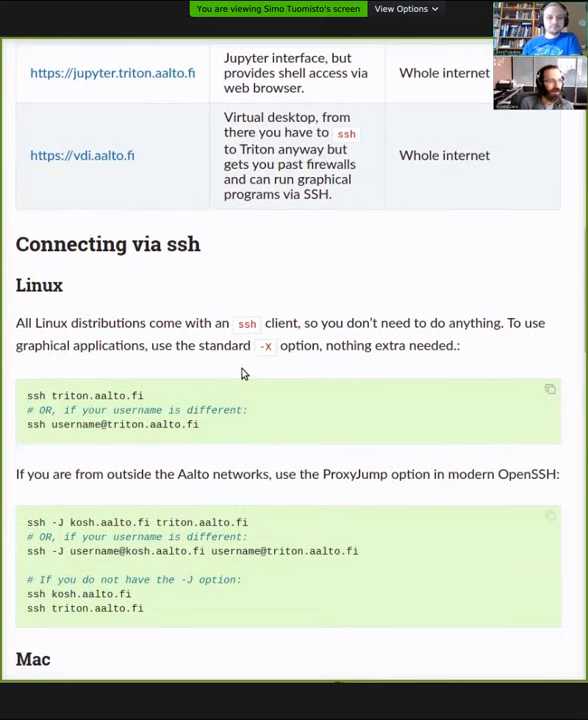
pyautogui.scroll(-3)
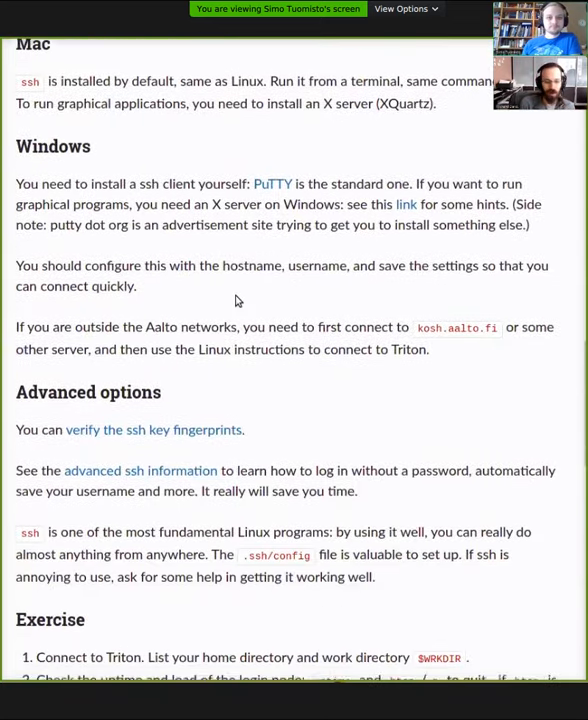
pyautogui.scroll(-3)
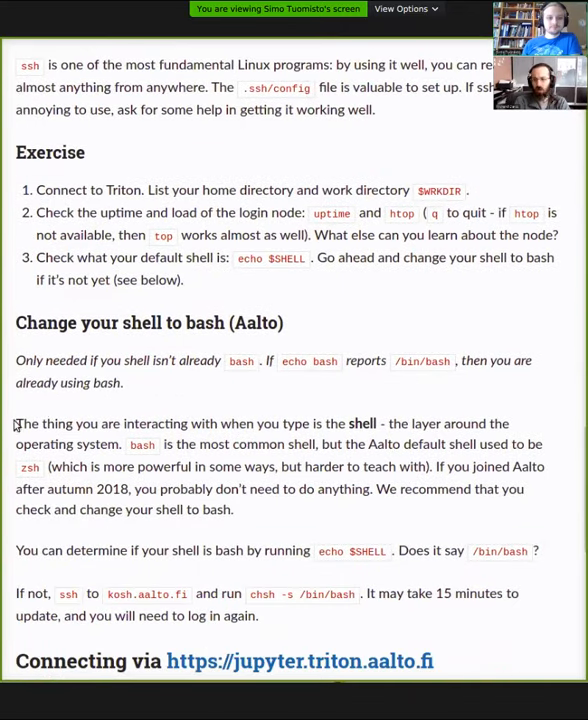
pyautogui.scroll(-3)
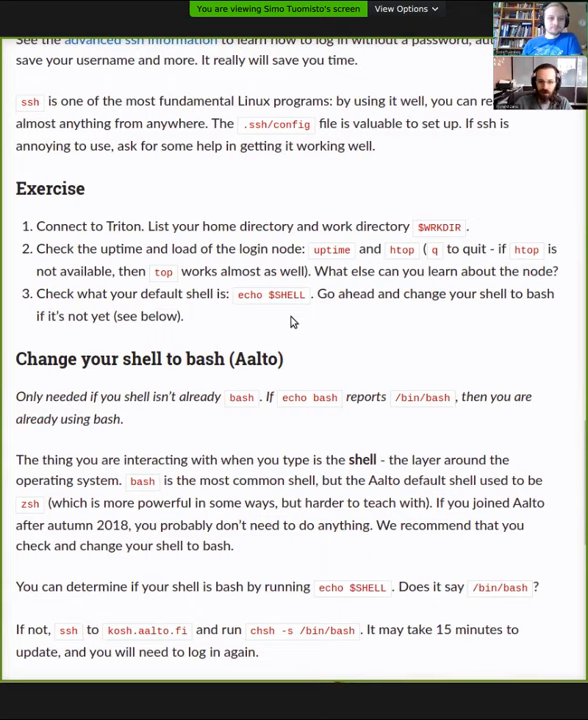
pyautogui.scroll(-3)
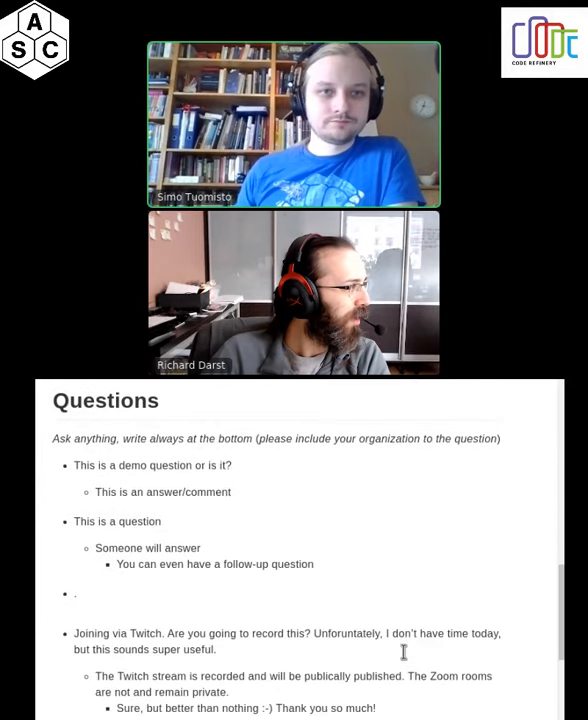
# - Reply 'We are watching the stream together' under the working-together question in HackMD
pyautogui.scroll(-3)
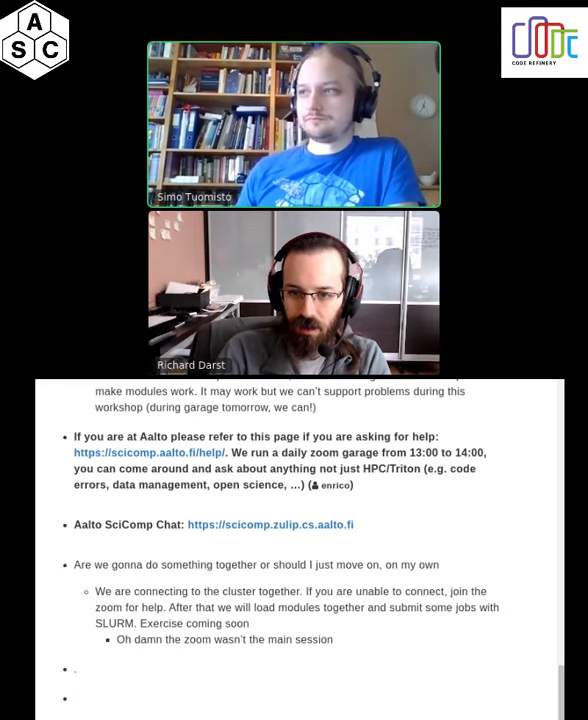
pyautogui.write('E')
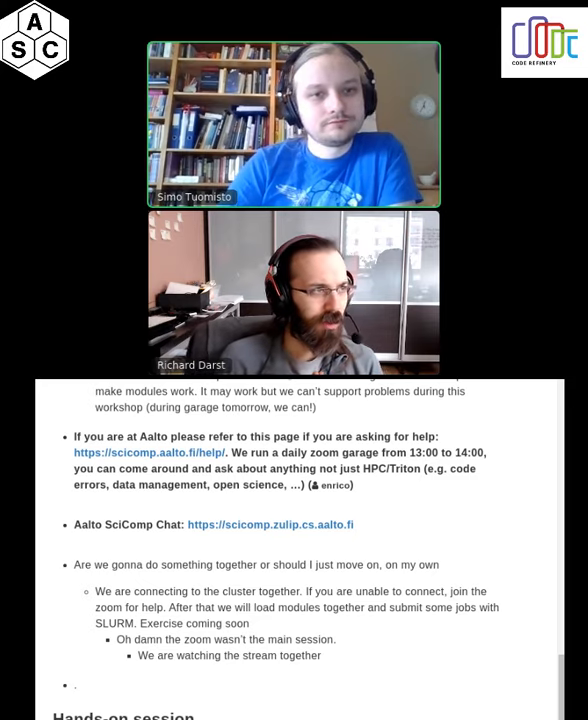
pyautogui.write('See')
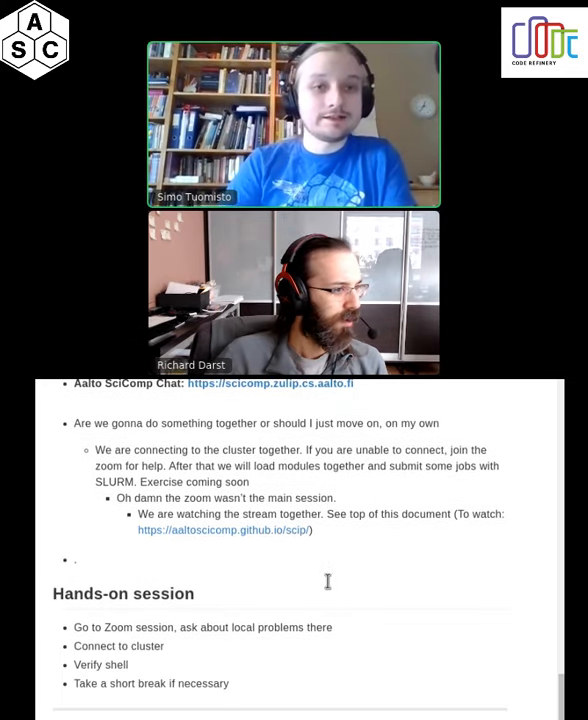
pyautogui.scroll(-3)
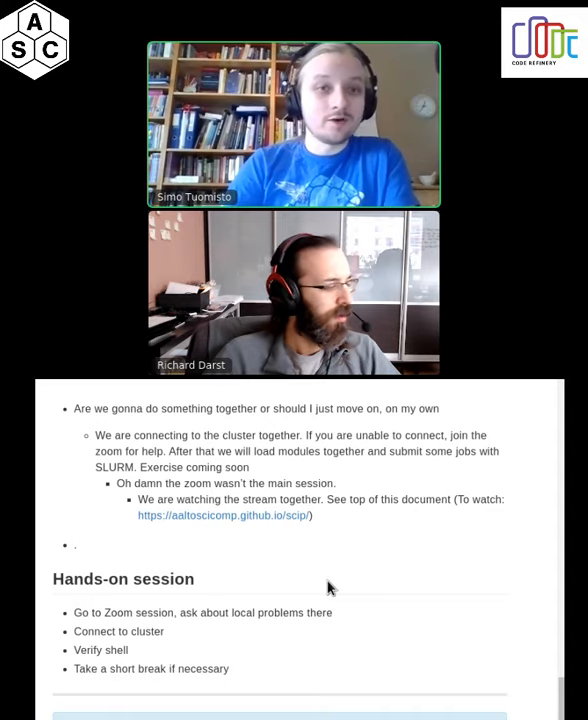